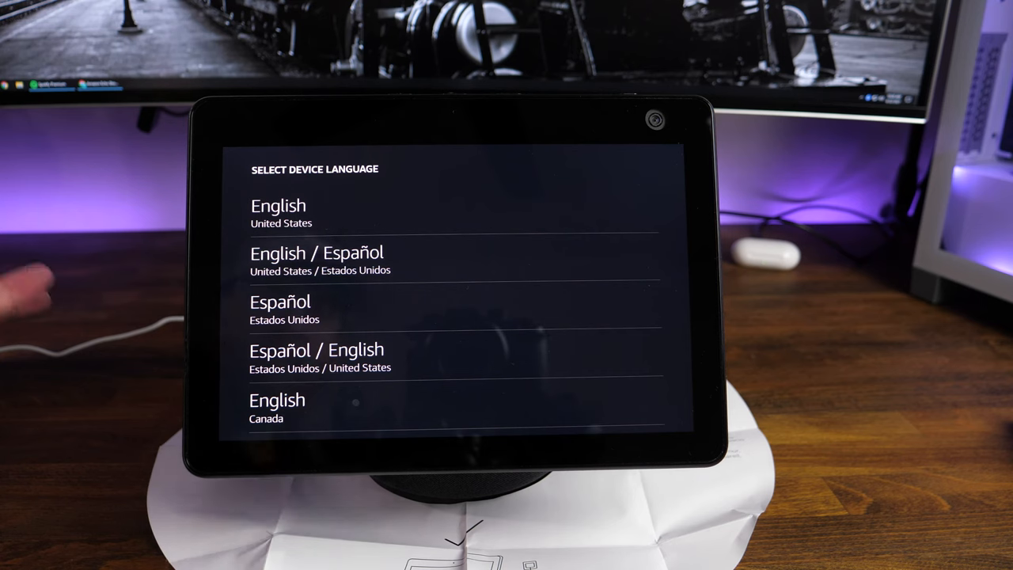
mouse_move(32, 301)
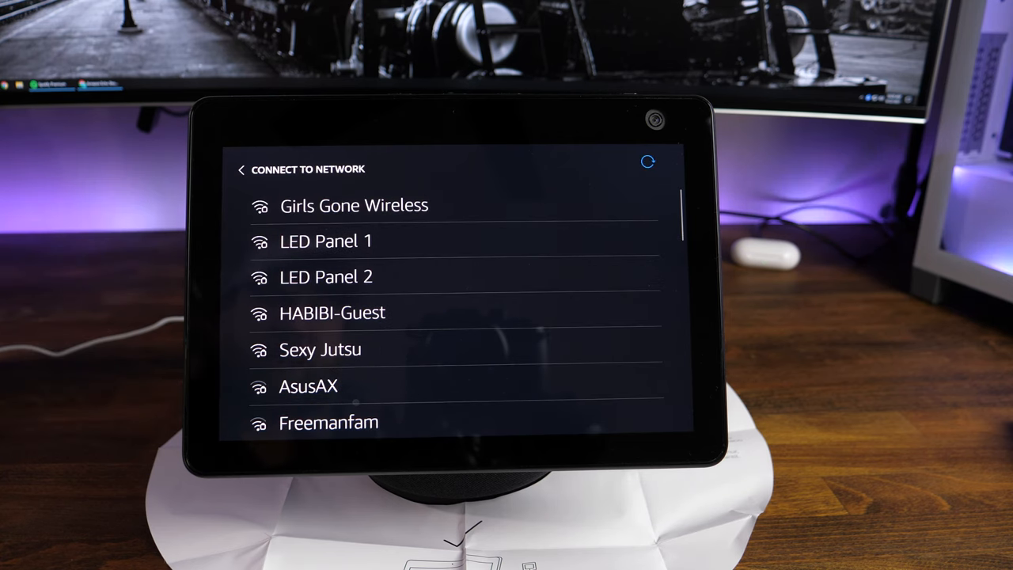
Join a Wi-Fi network from the list and connect to reach Amazon sign-in.
left_click(354, 204)
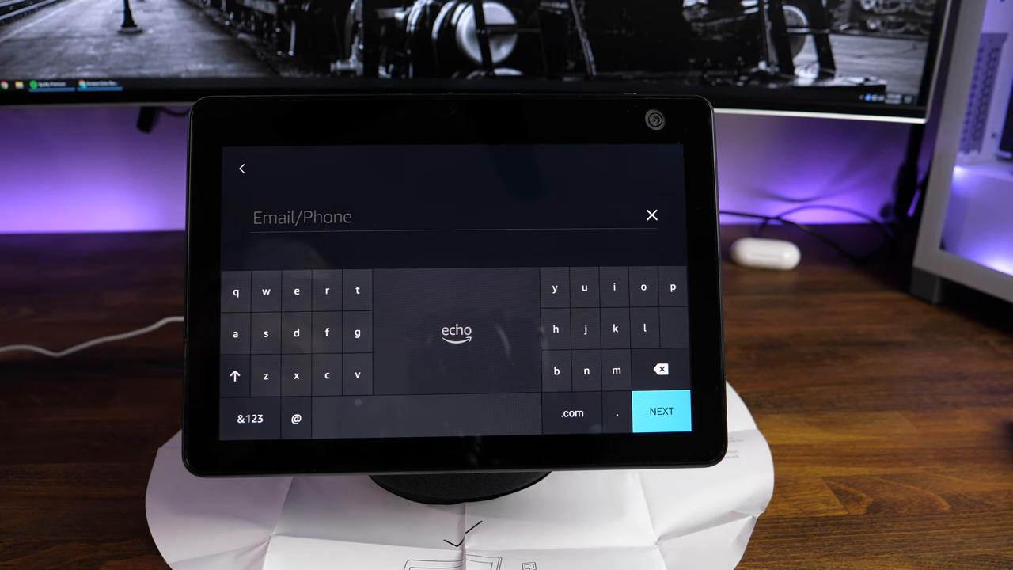
Submit the Amazon account email and password to continue setup.
left_click(662, 411)
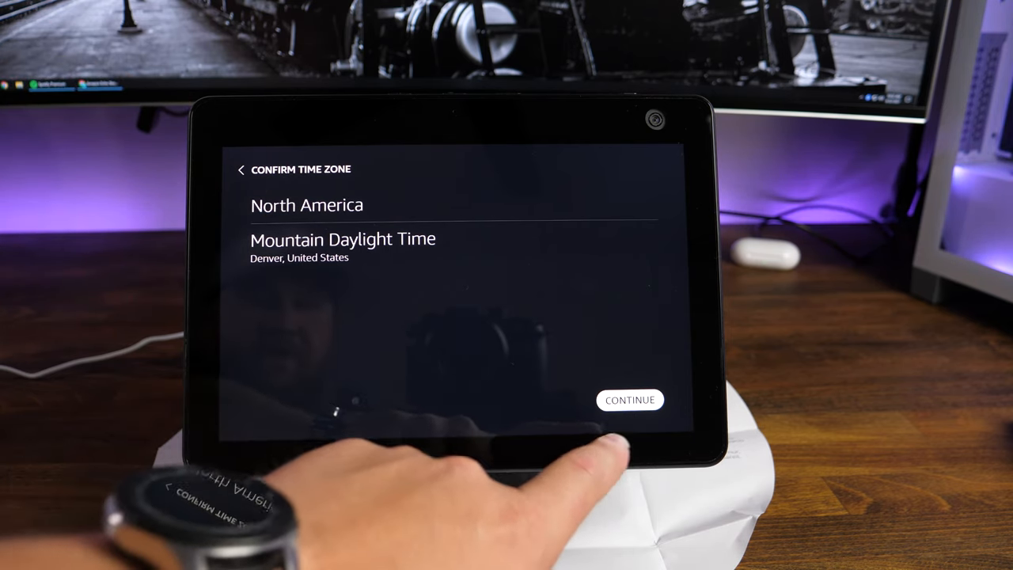
Confirm Mountain Daylight Time and keep the first address for the device.
left_click(630, 399)
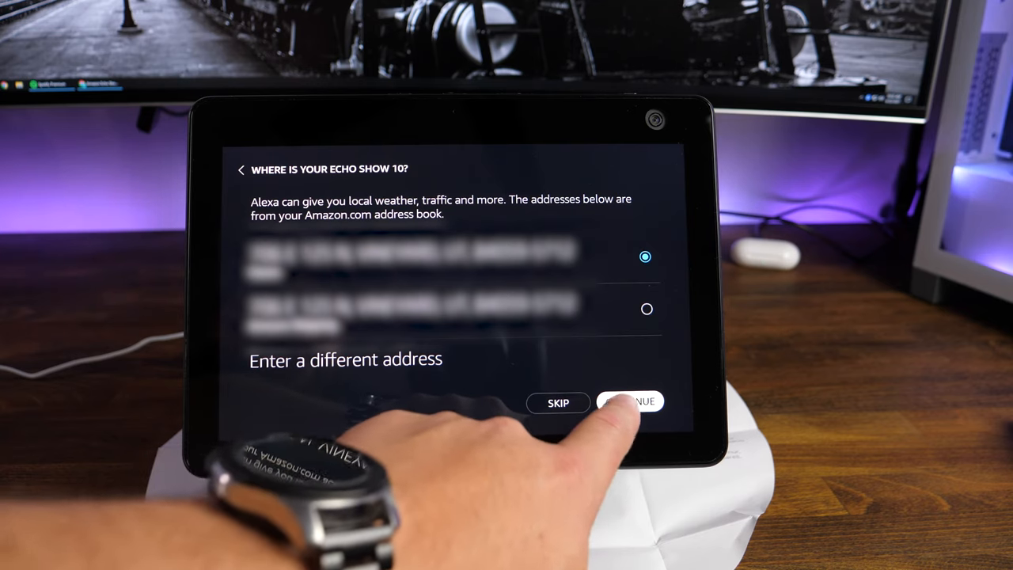
left_click(629, 401)
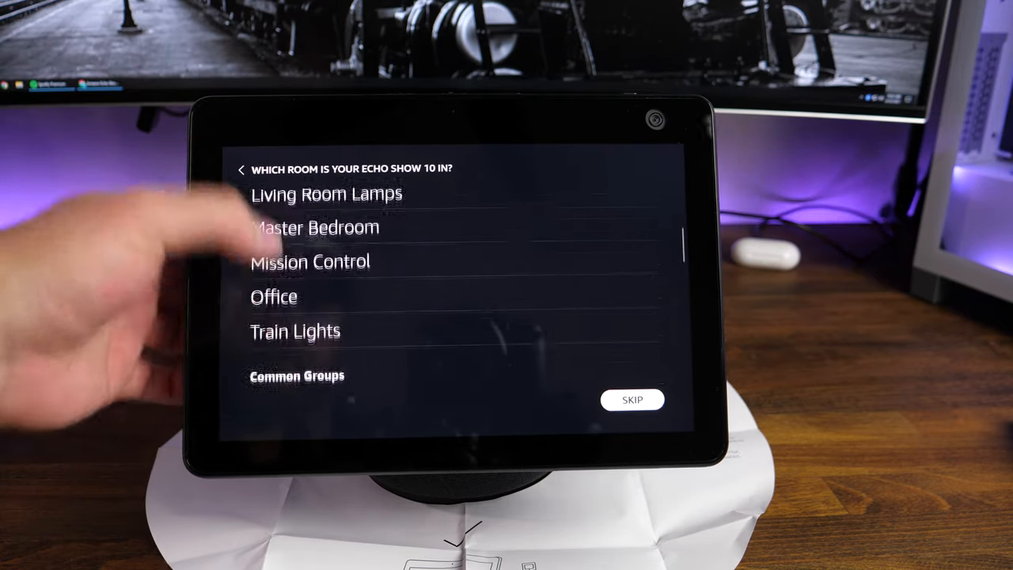
Scroll the Which Room list and place the device in a room group.
scroll("down", 3)
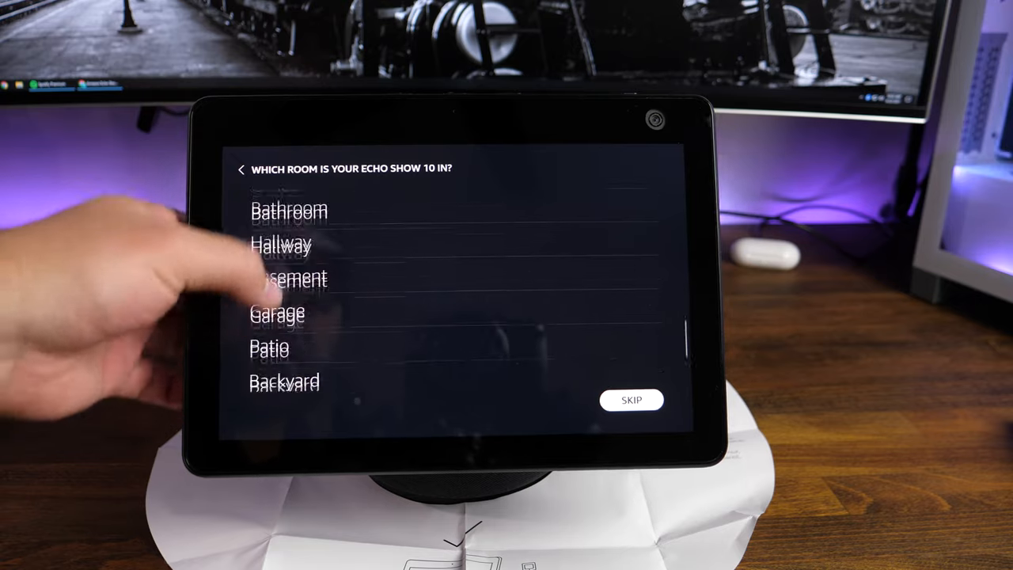
scroll("down", 3)
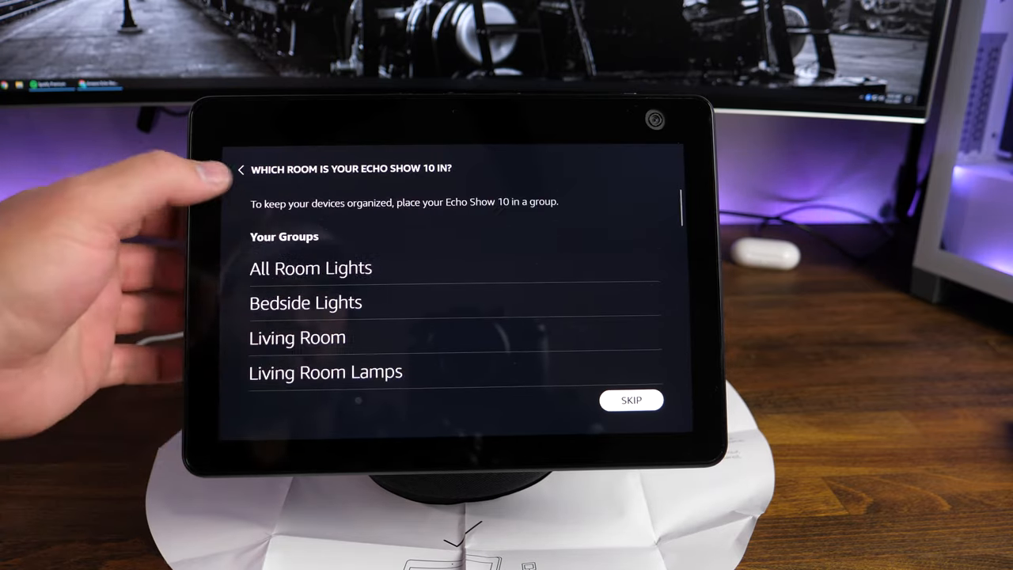
scroll("down", 3)
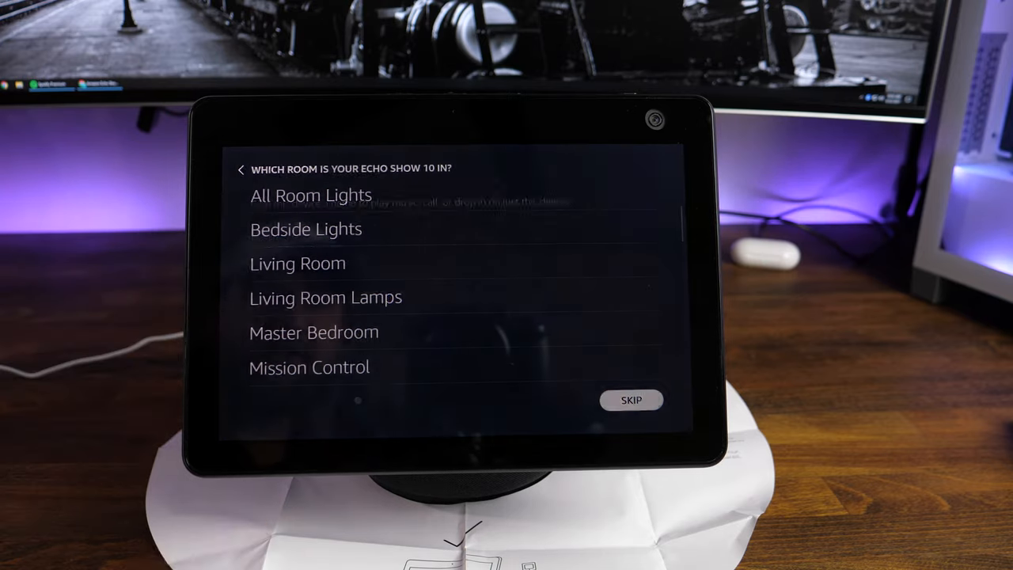
left_click(630, 400)
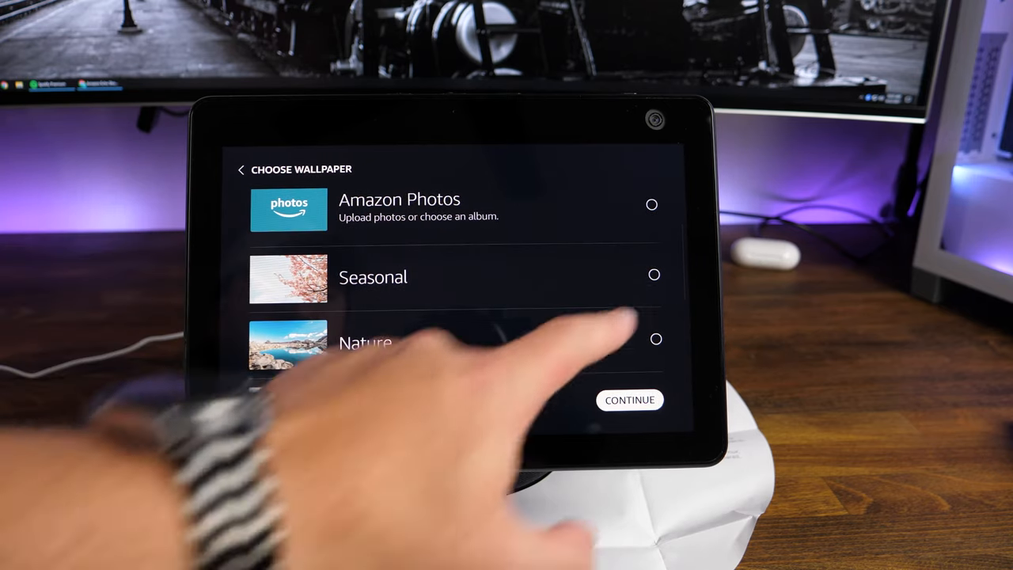
Scroll through the Amazon Photos, Seasonal and Nature wallpaper options.
scroll("down", 3)
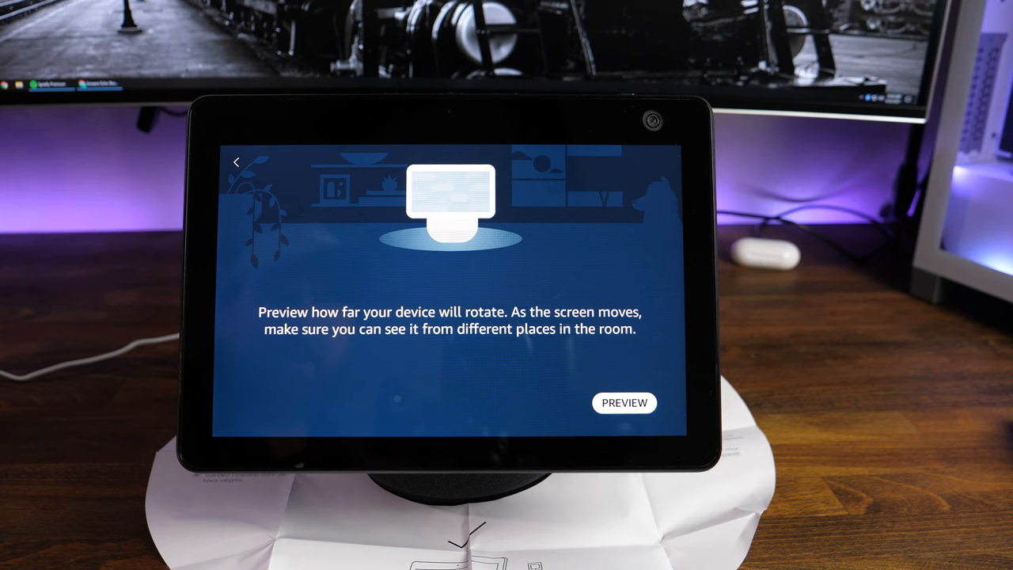
Preview the screen rotation to show the adjustable rotation range slider.
left_click(624, 402)
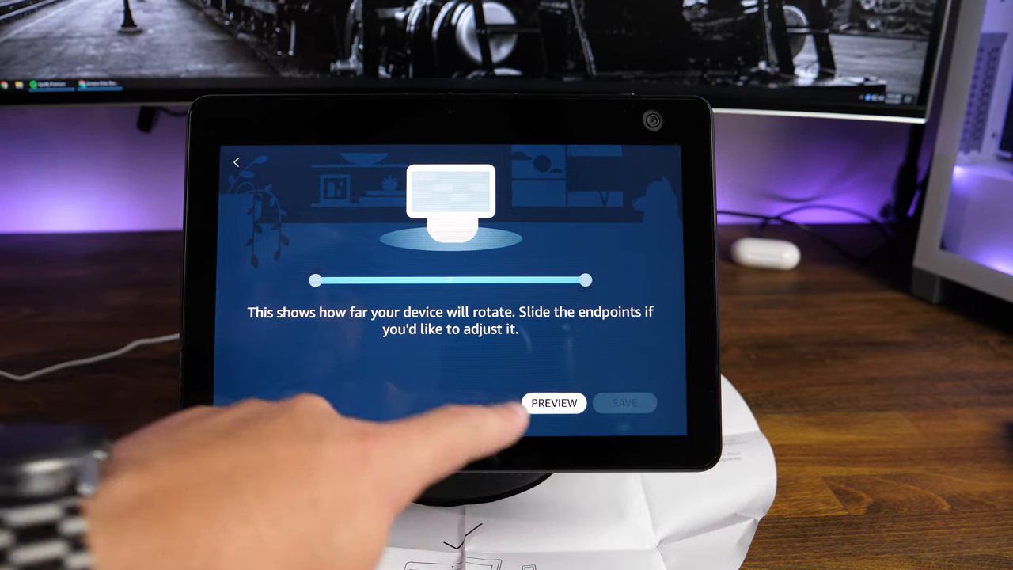
Rerun the rotation preview, save the range, and continue past All set.
left_click(554, 403)
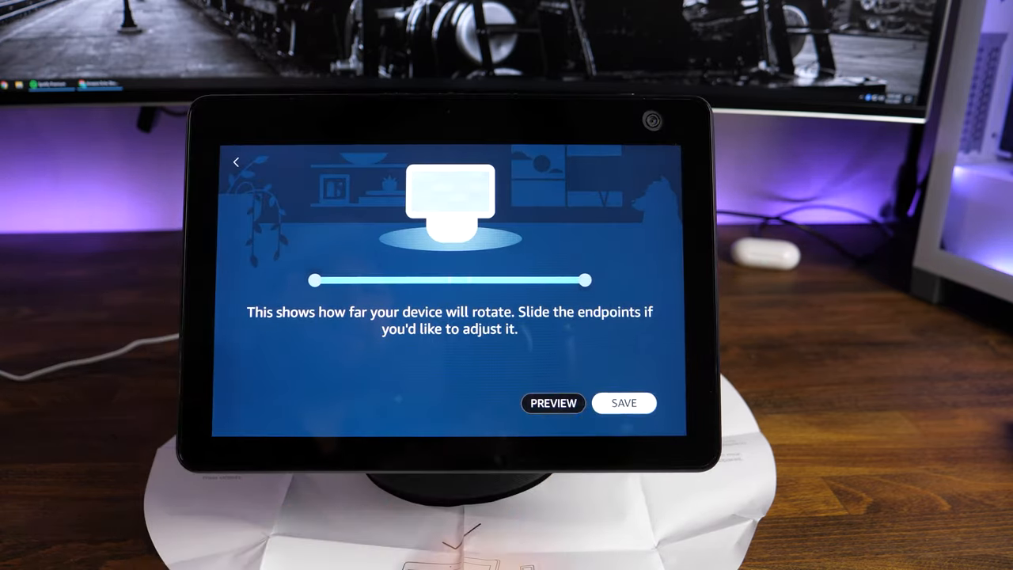
left_click(623, 403)
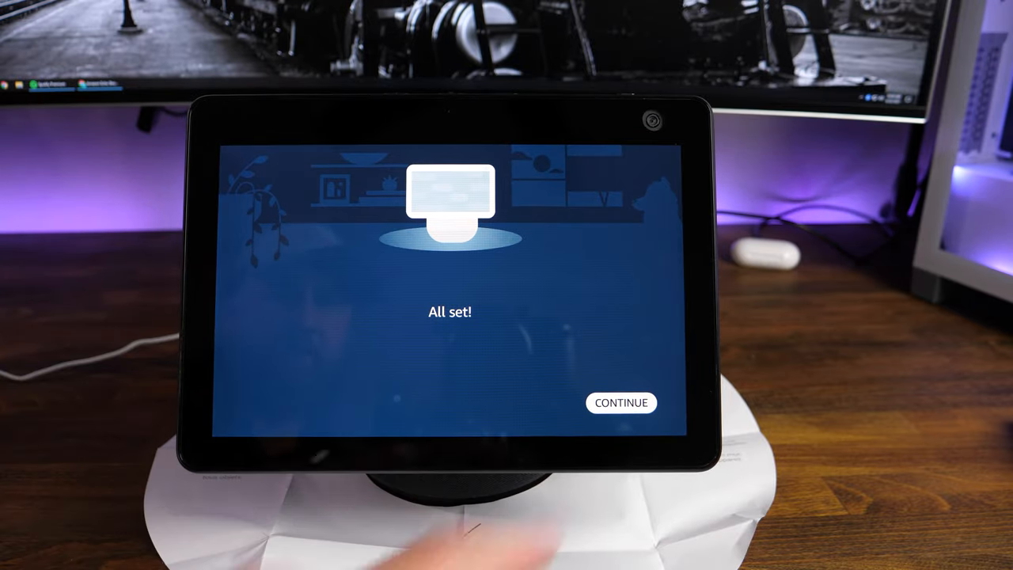
left_click(621, 402)
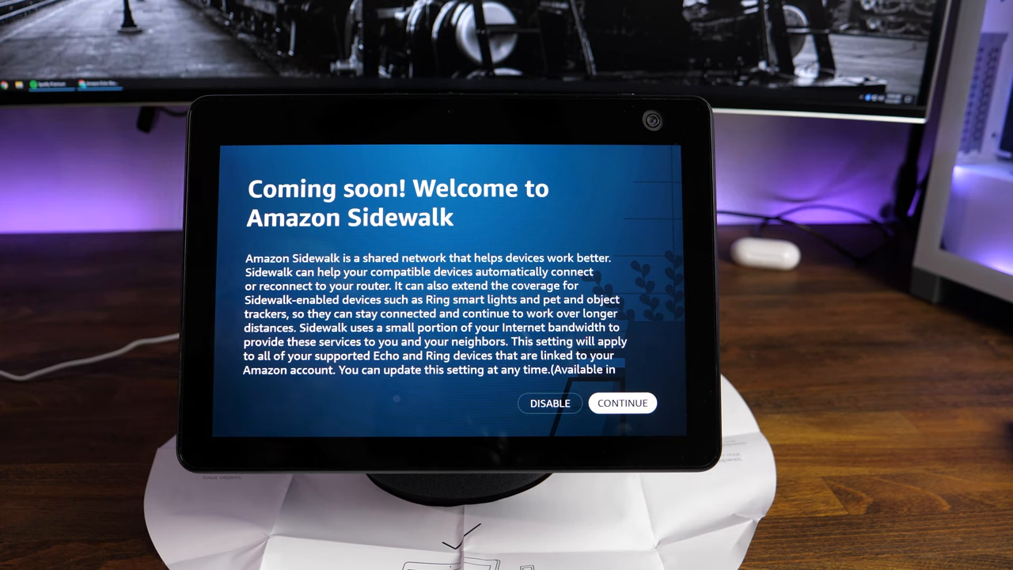
left_click(622, 403)
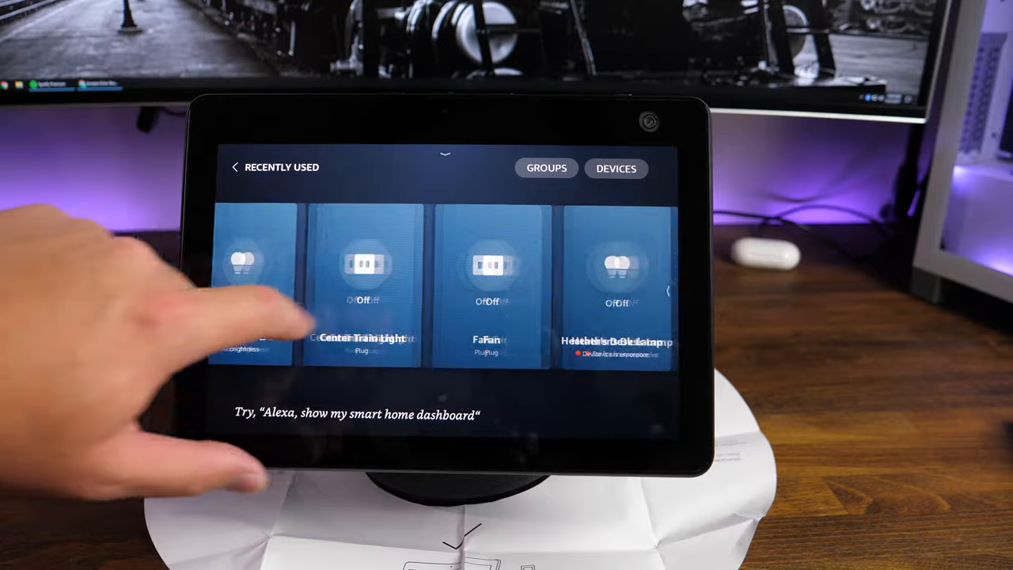
Swipe through Recently Used device tiles like Center Train Light and Fan.
scroll("left", 3)
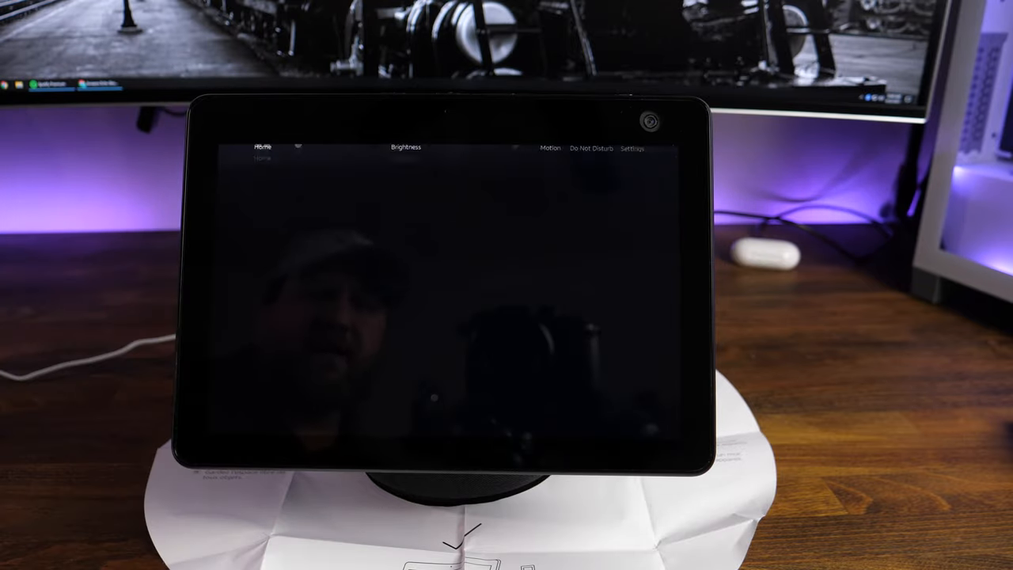
Open Settings from the quick-action bar.
left_click(632, 148)
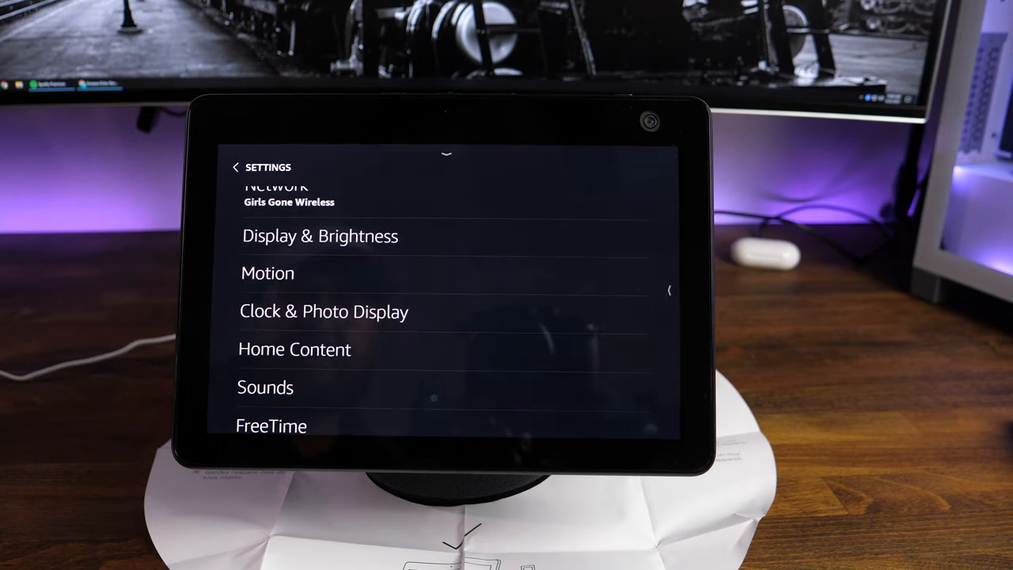
Tap an entry in the Settings list showing Display & Brightness and Motion.
left_click(320, 235)
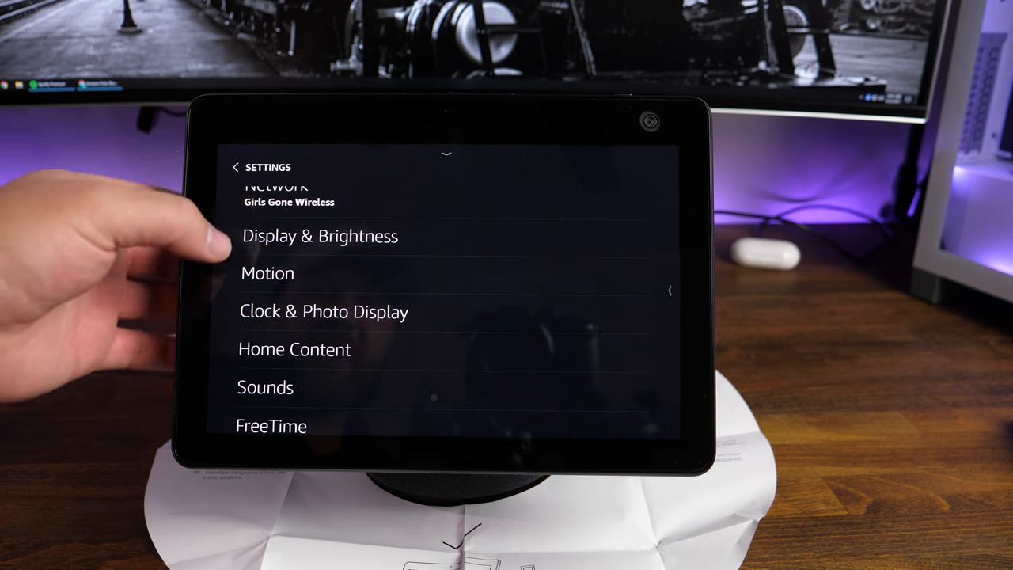
View the Motion settings and Motion Preference choices, then back out to Settings unchanged.
left_click(268, 272)
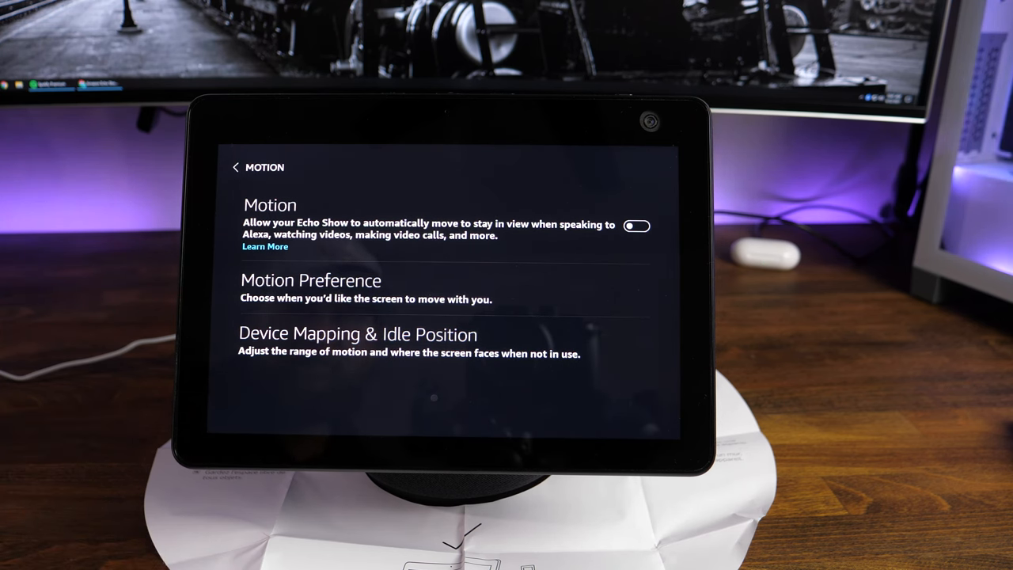
left_click(310, 280)
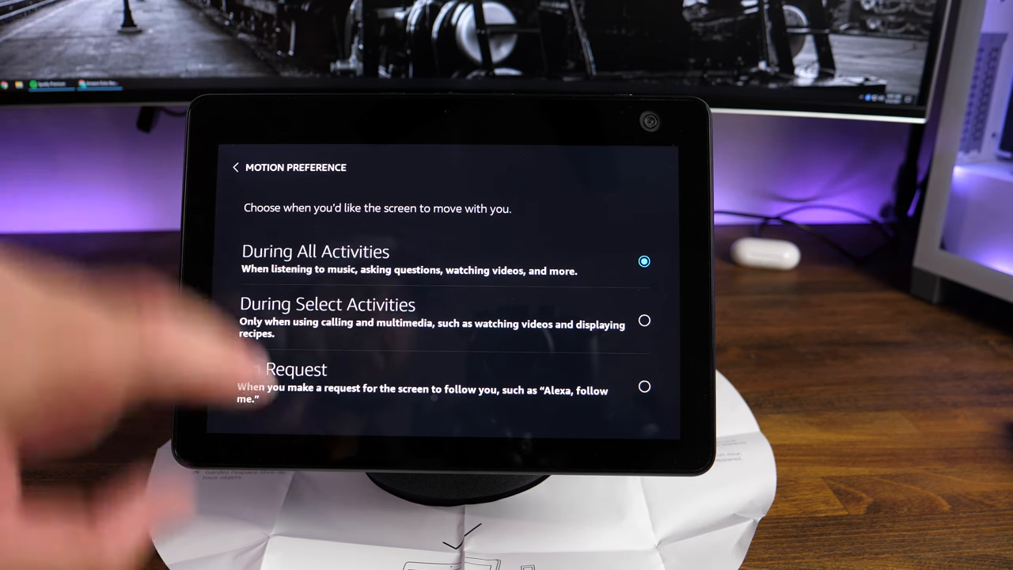
left_click(235, 167)
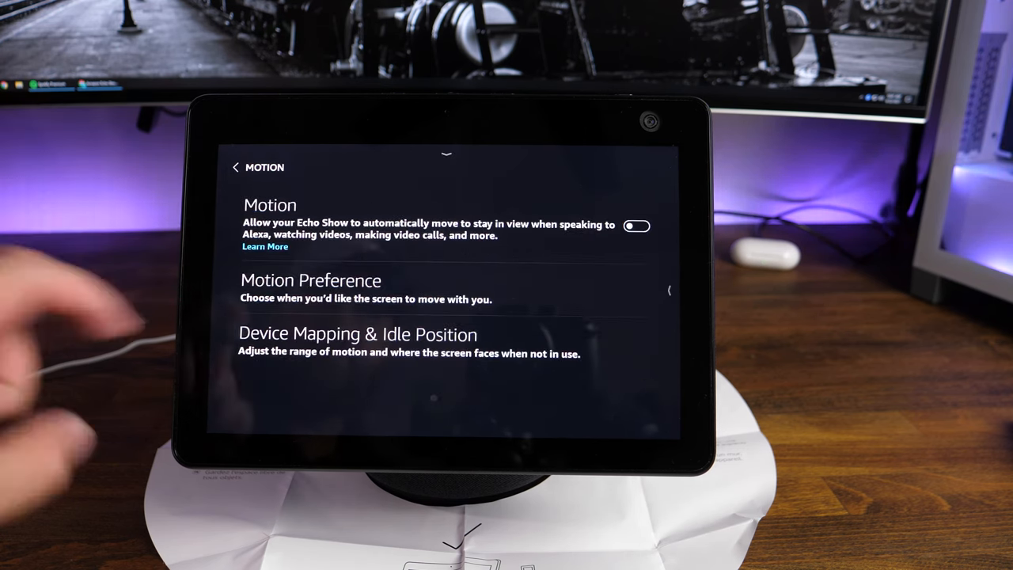
left_click(235, 167)
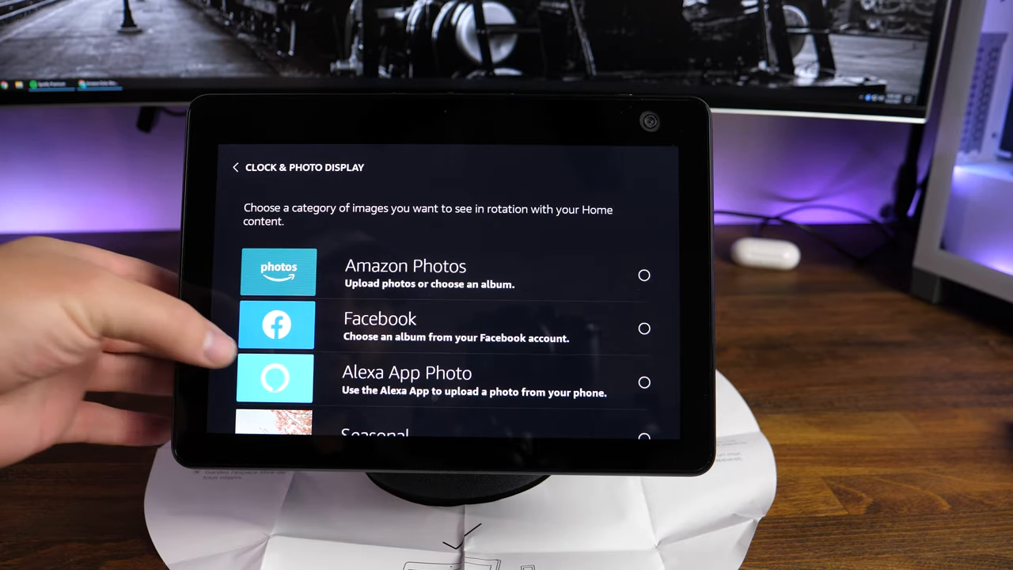
Scroll through the Amazon Photos, Facebook and Alexa App Photo categories and Advanced Options.
scroll("down", 3)
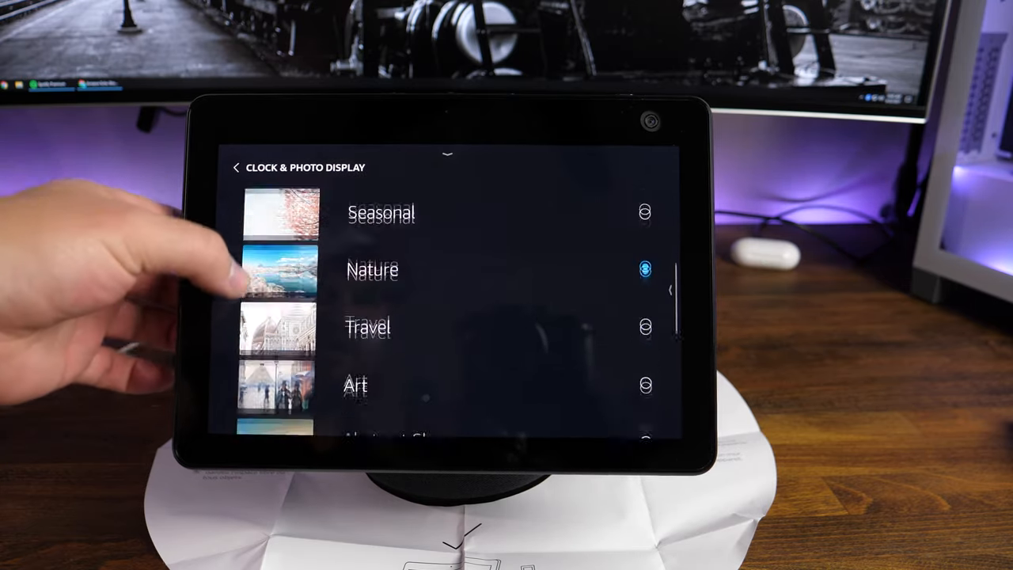
scroll("down", 3)
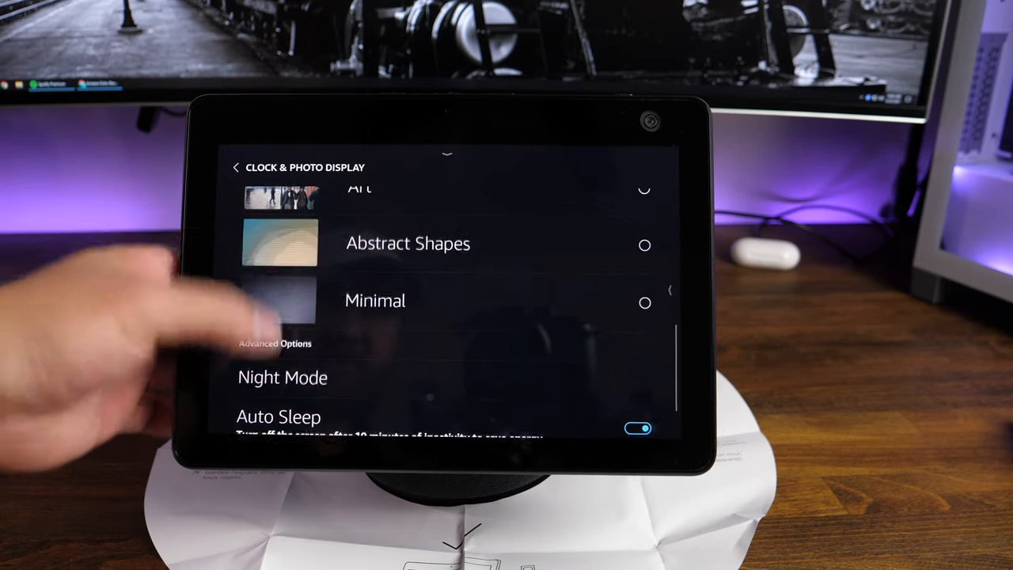
scroll("up", 3)
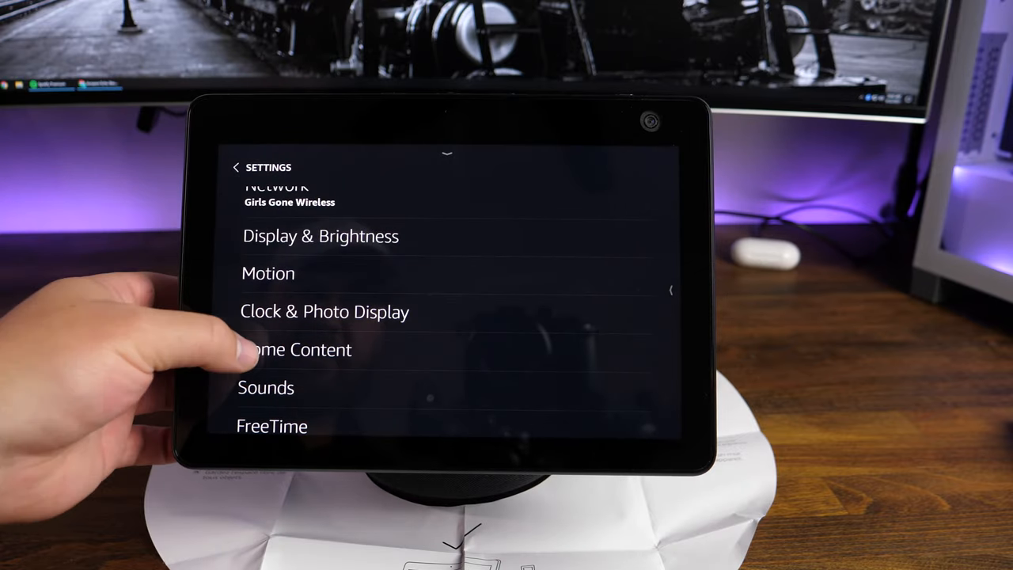
In Home Content, turn off Helpful Hints, News, Notifications and Popular Recipes.
left_click(297, 349)
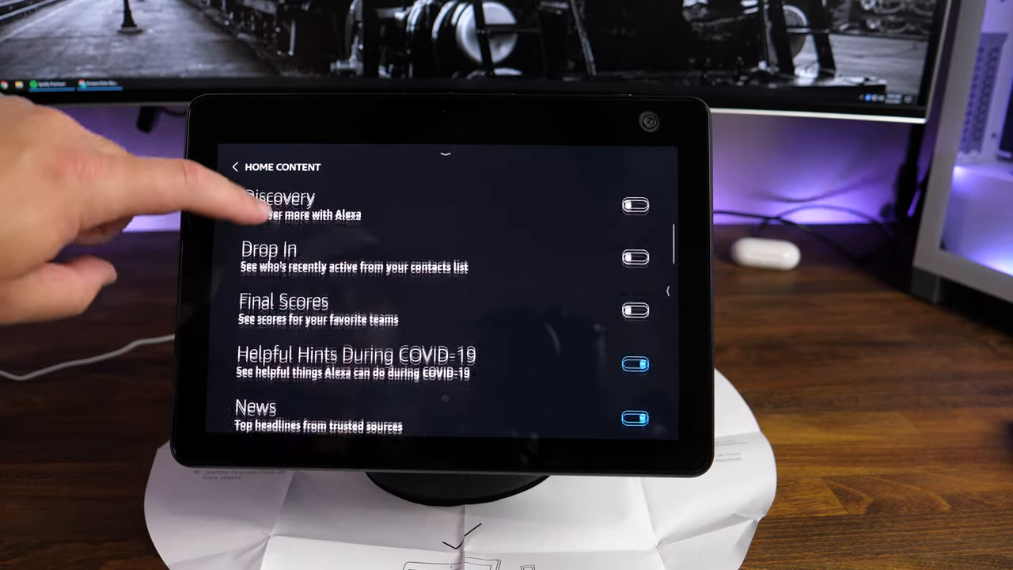
scroll("down", 3)
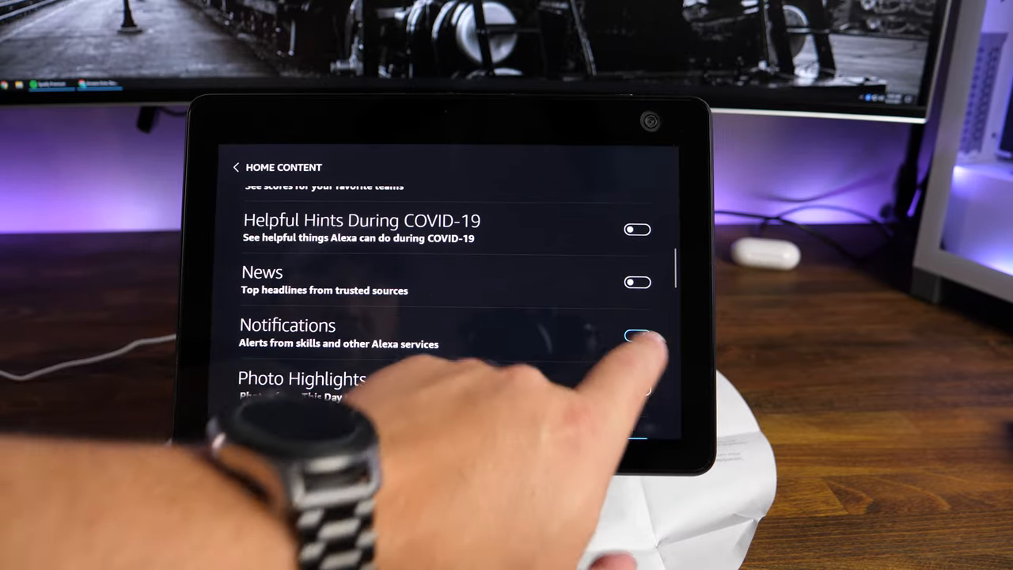
scroll("down", 3)
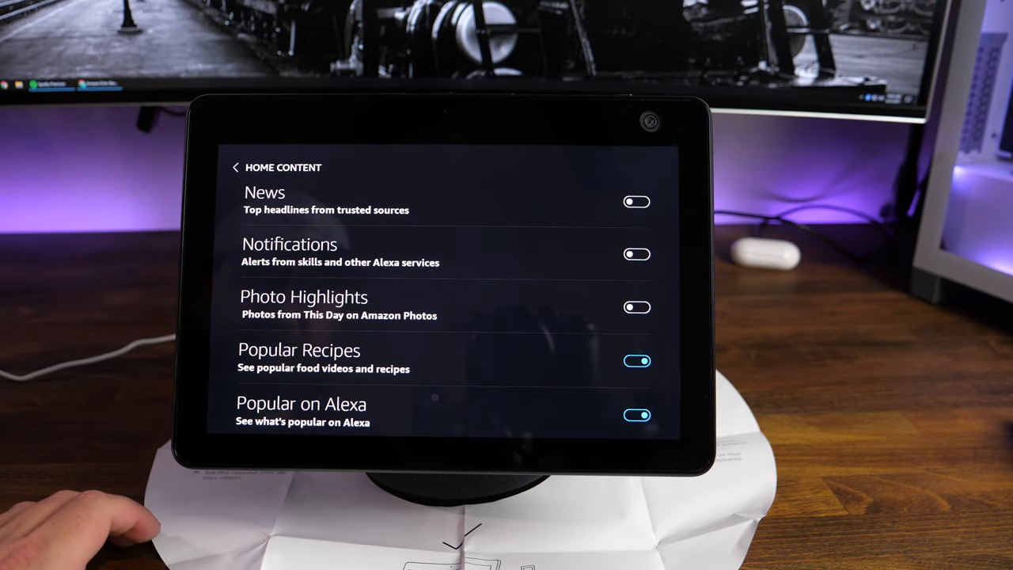
left_click(637, 360)
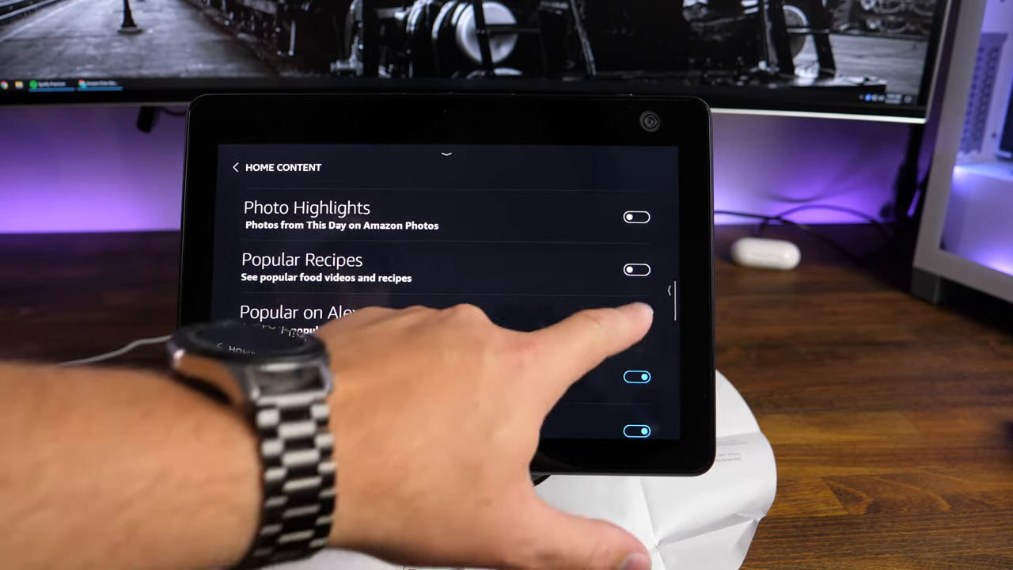
scroll("down", 3)
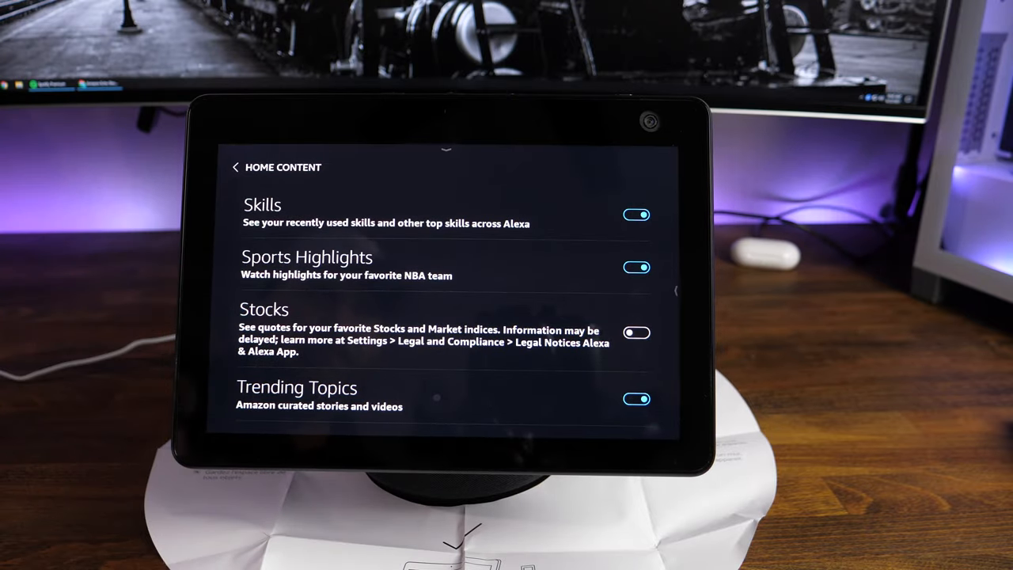
scroll("down", 3)
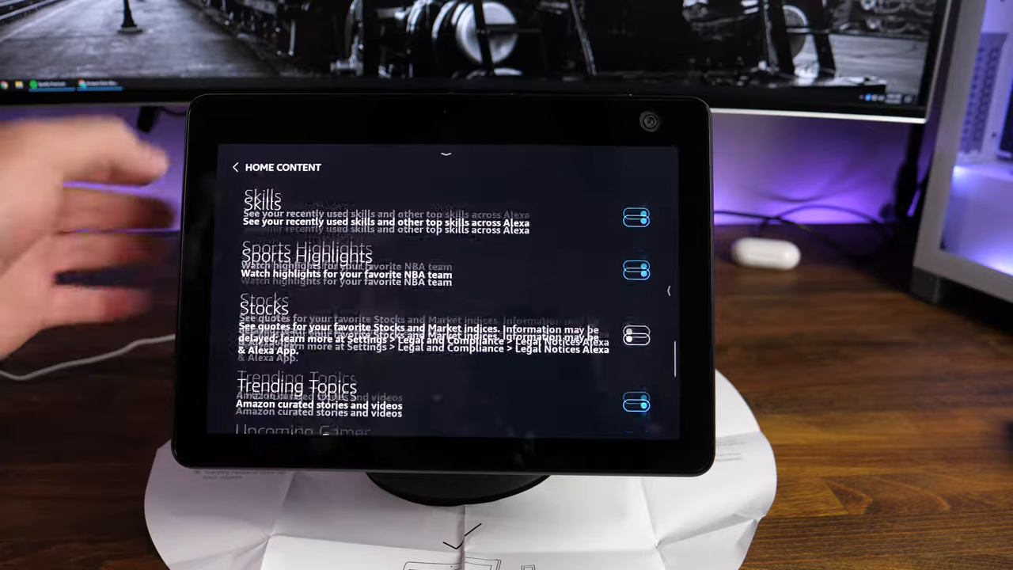
Return to Settings, scroll through the Sounds settings, then go back to the list.
left_click(235, 167)
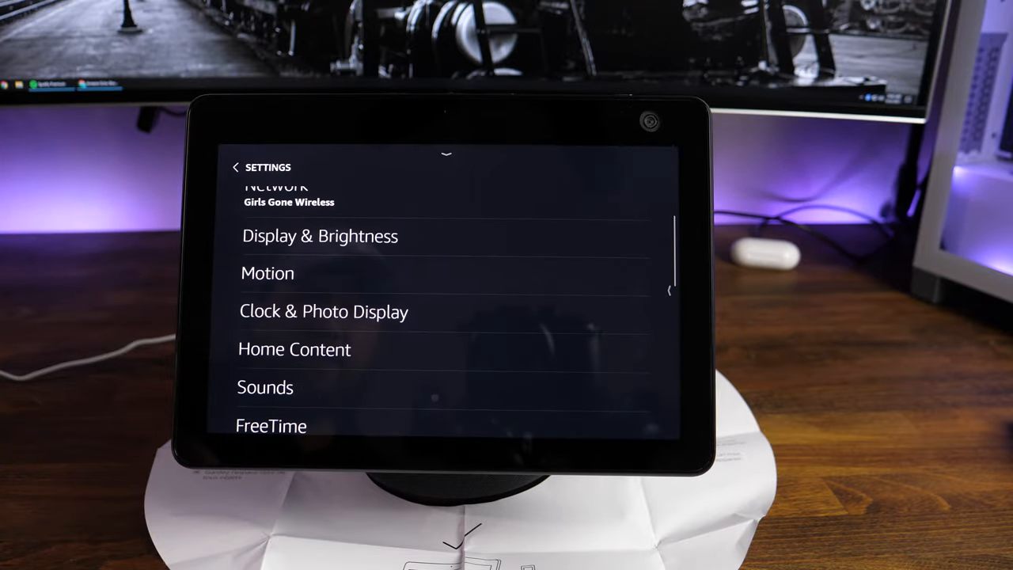
left_click(265, 387)
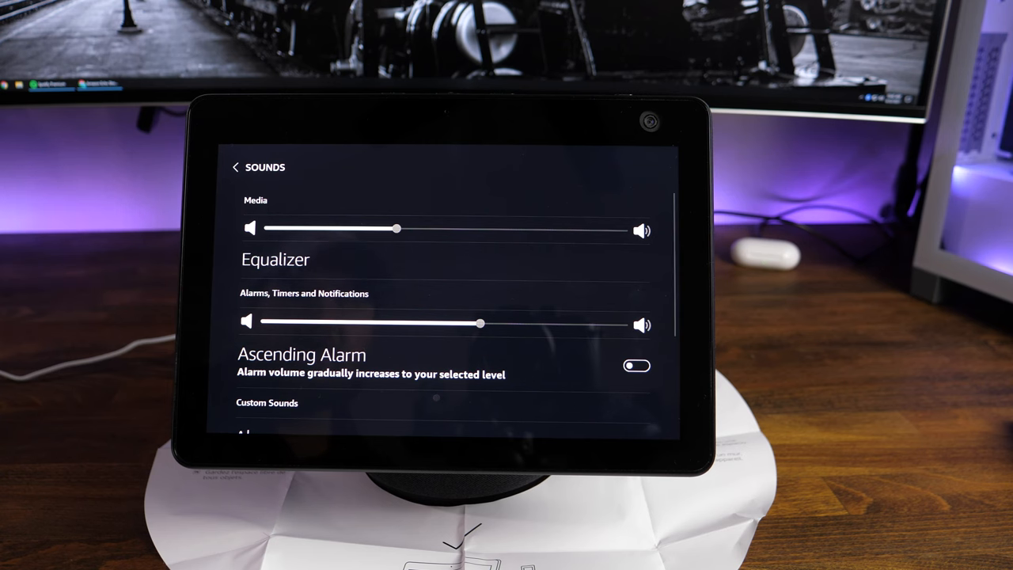
scroll("down", 3)
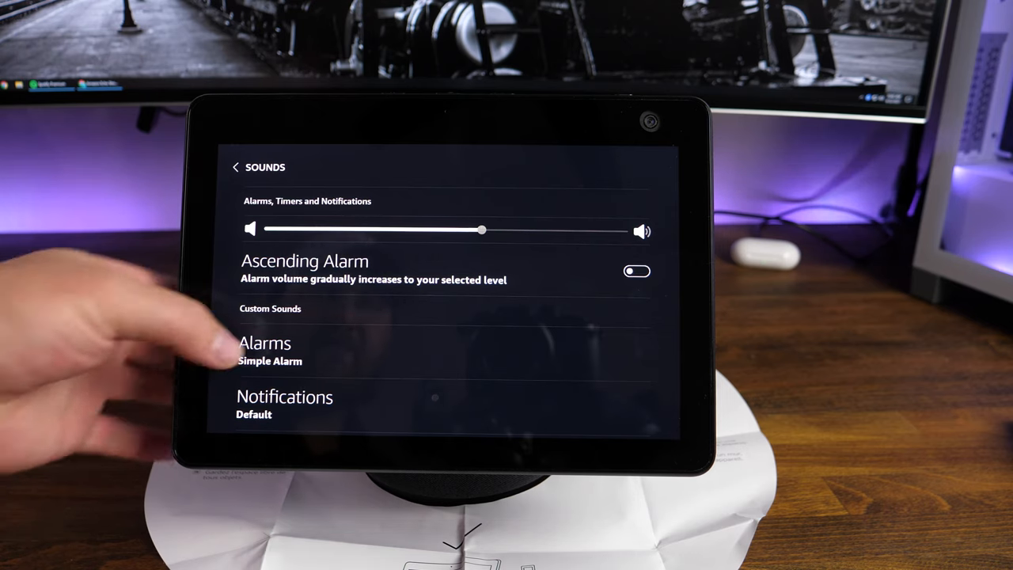
scroll("down", 3)
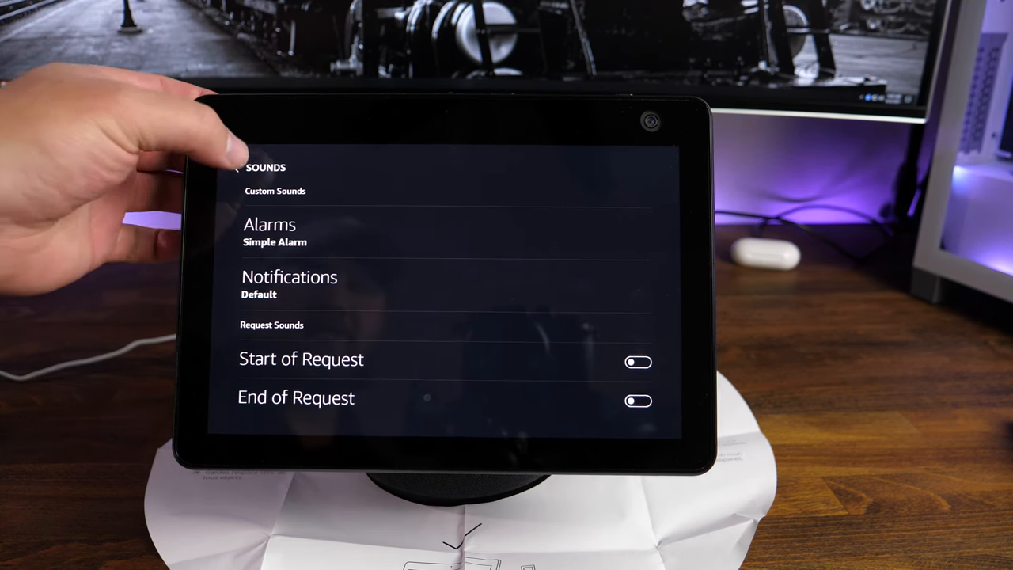
left_click(236, 167)
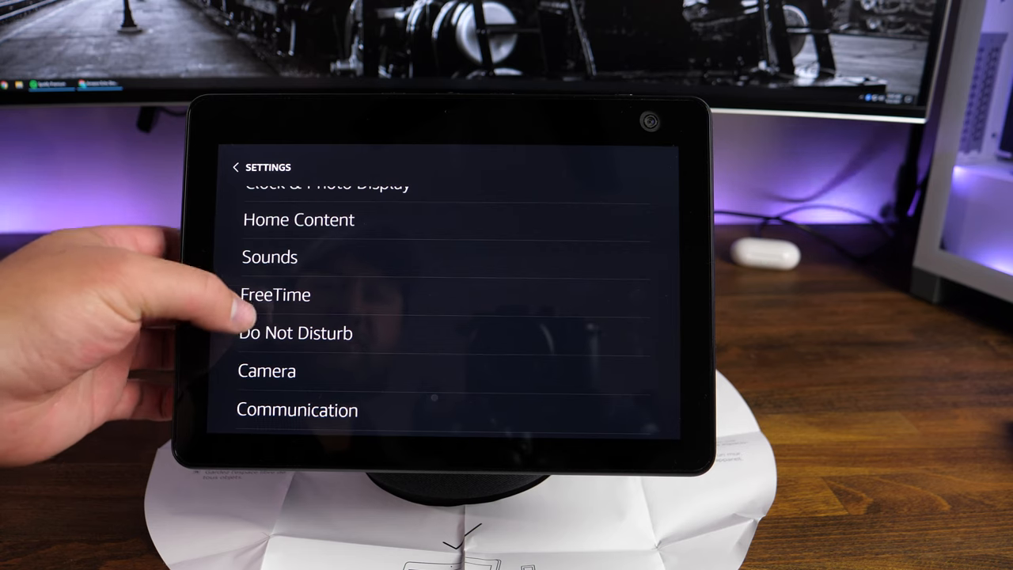
left_click(295, 332)
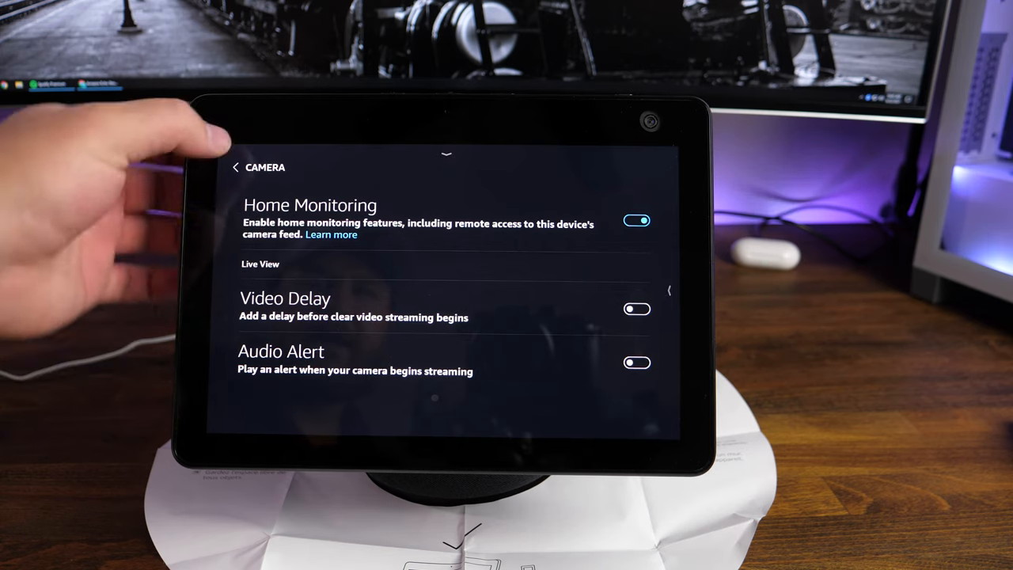
left_click(236, 167)
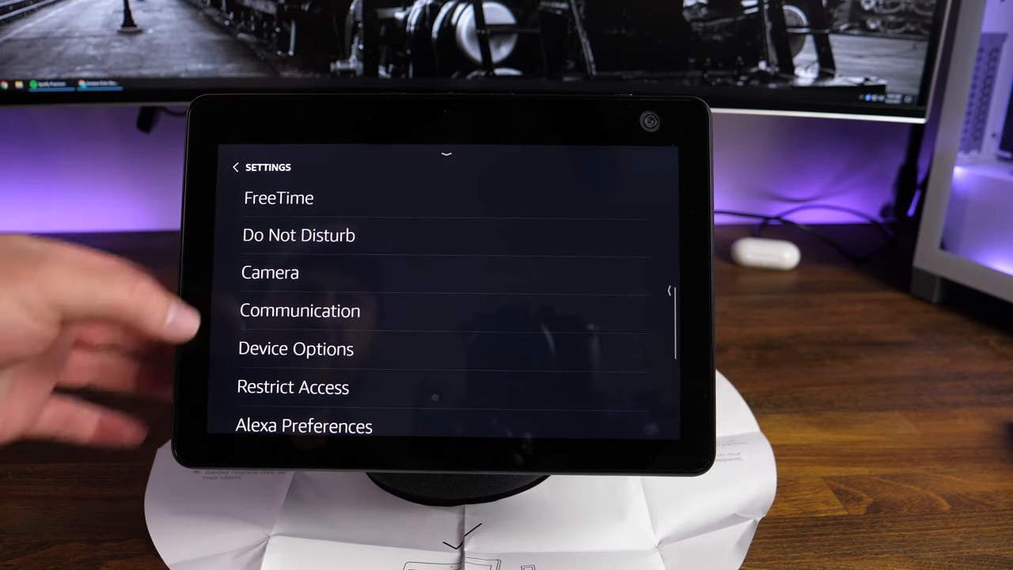
Glance at Communication, then scroll Device Options to see Fire OS 7.5.4.5 and serial number.
left_click(300, 309)
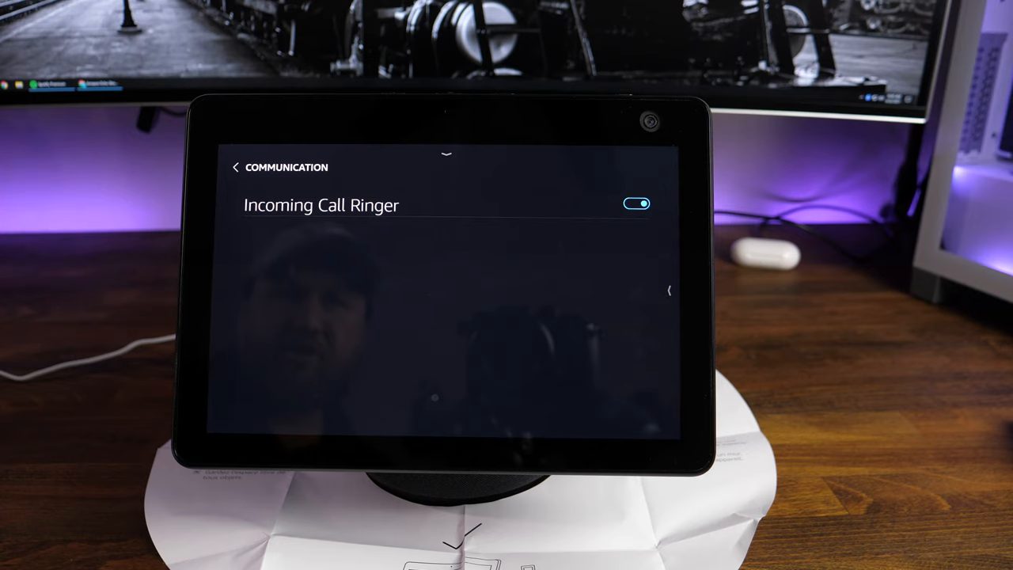
left_click(235, 167)
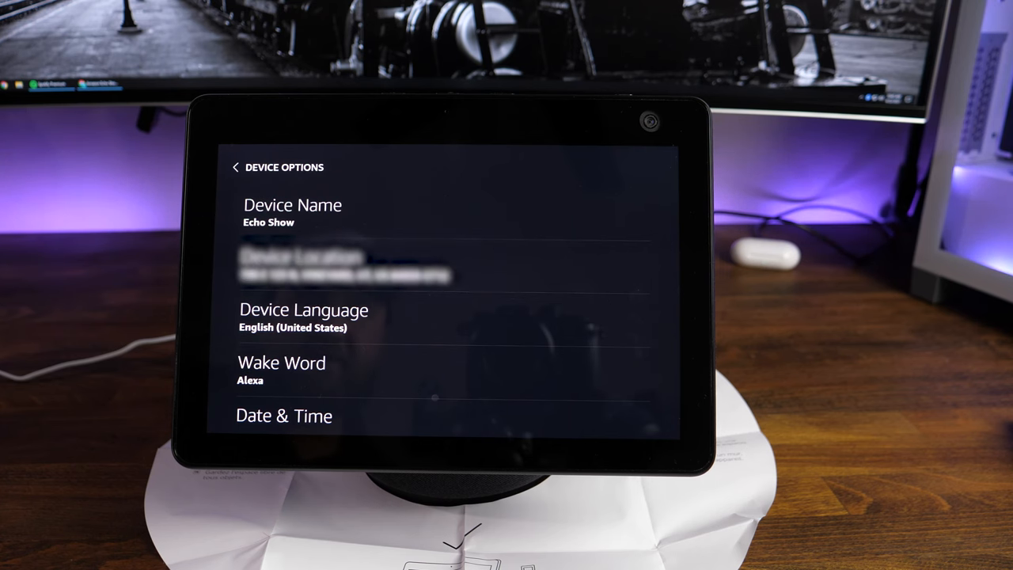
scroll("down", 3)
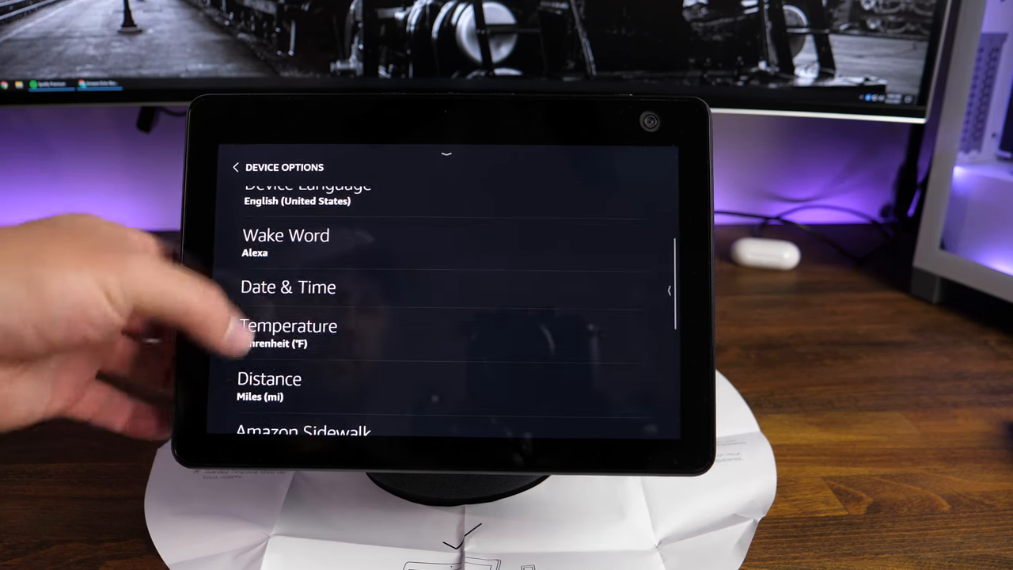
scroll("down", 3)
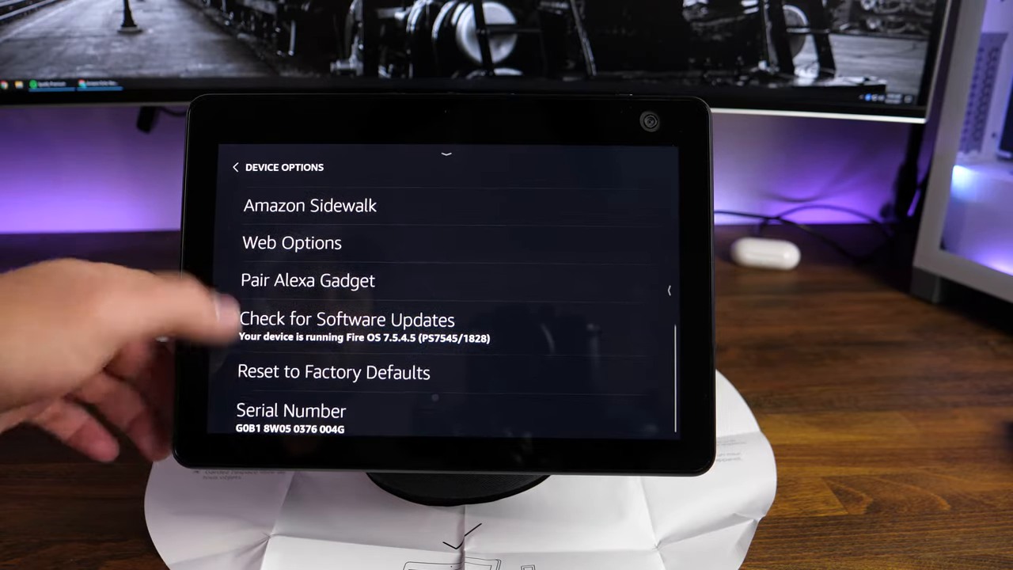
scroll("up", 3)
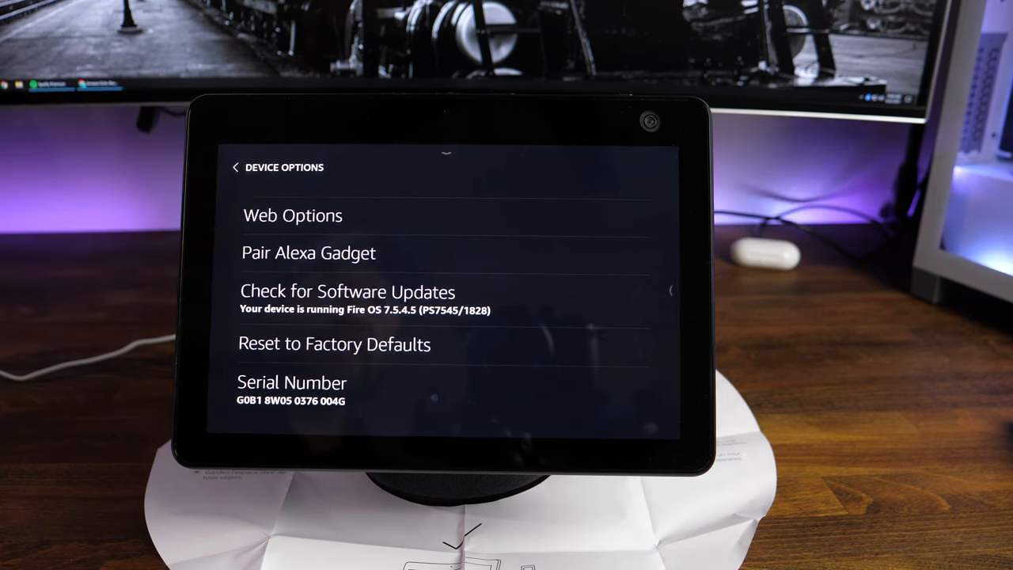
Look over the Restrict Access blocking options and return to Settings.
left_click(235, 167)
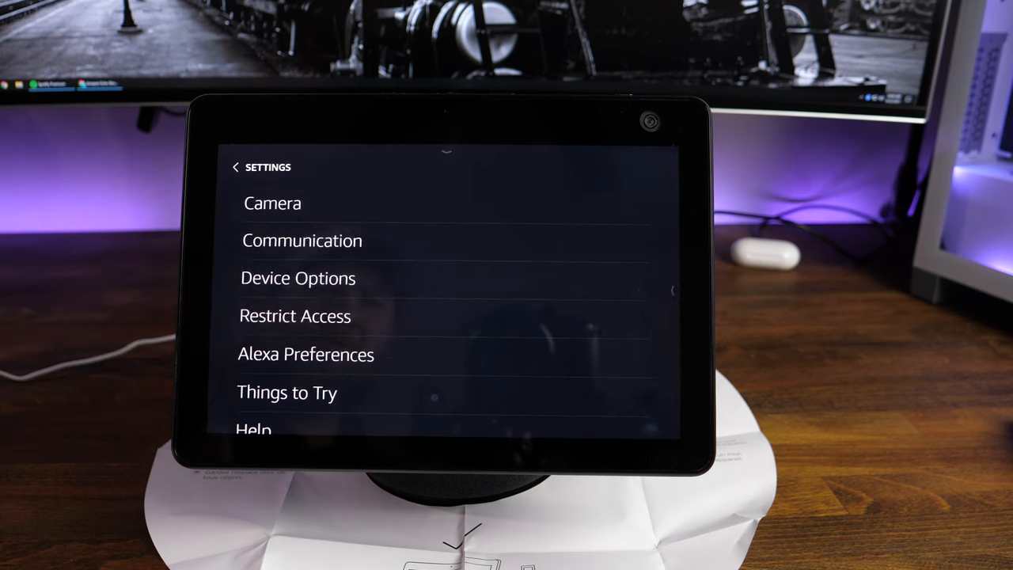
left_click(294, 315)
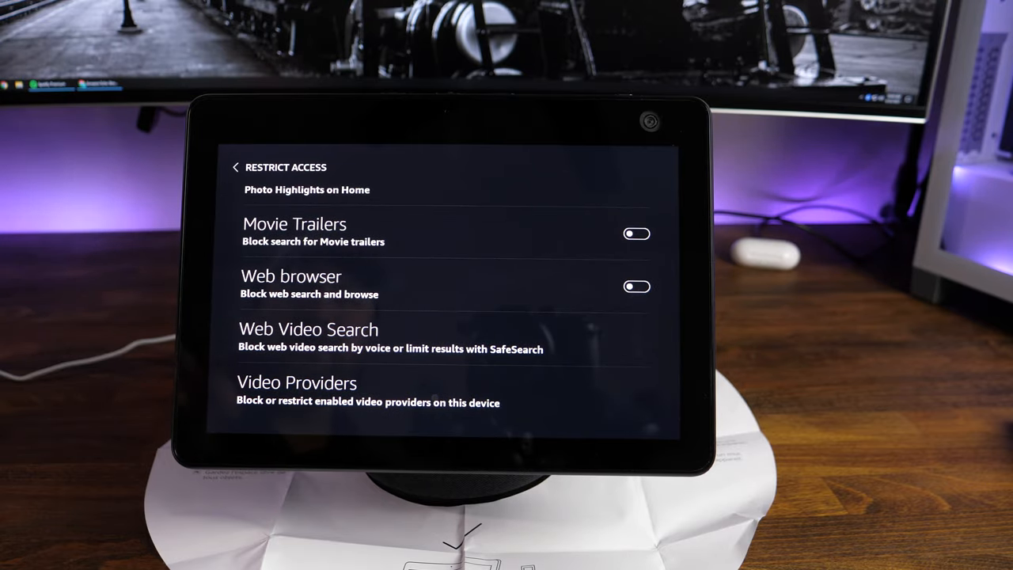
left_click(235, 167)
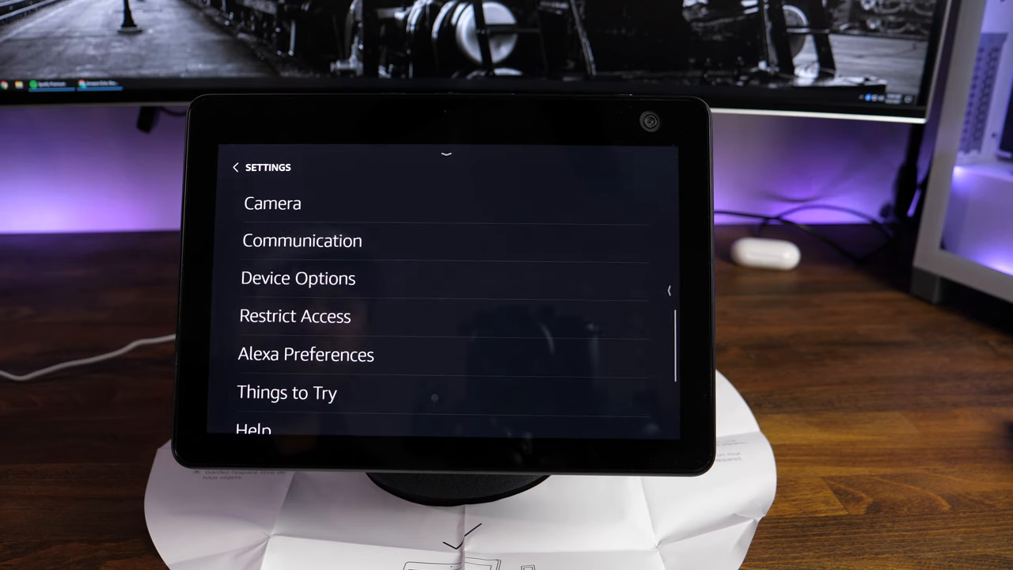
Browse the Alexa Preferences page and then leave it.
left_click(305, 354)
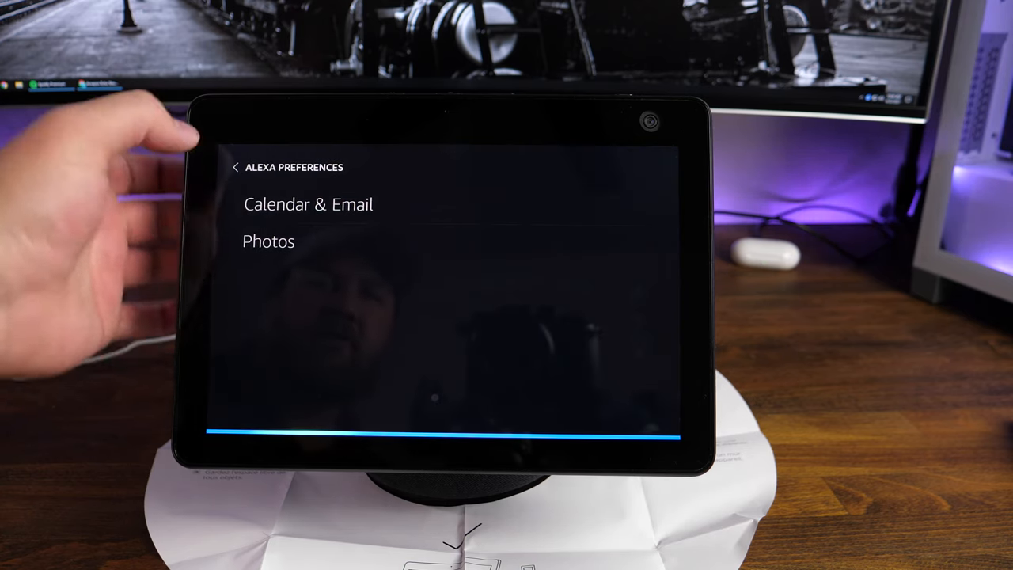
left_click(308, 204)
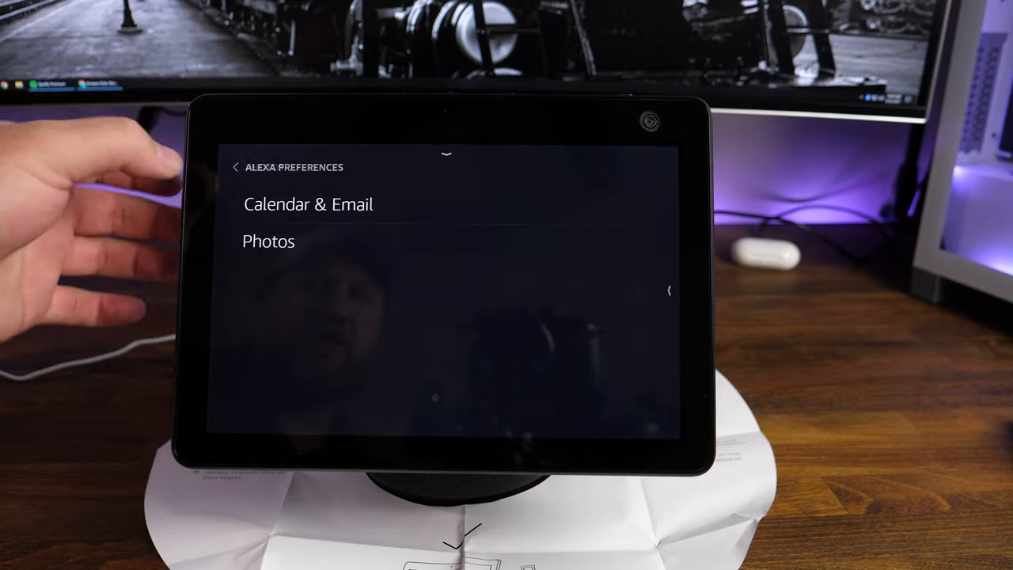
left_click(235, 167)
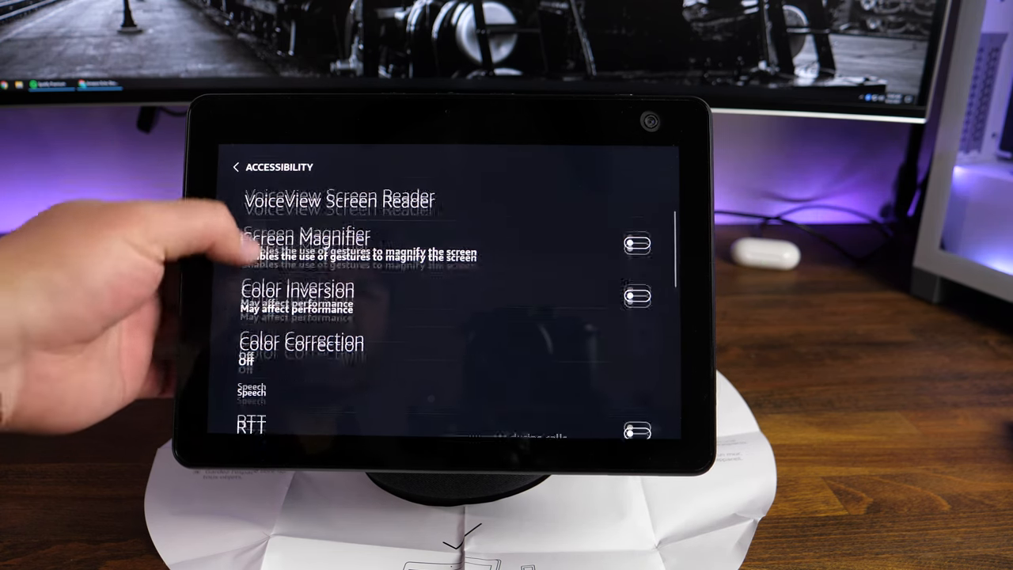
scroll("down", 3)
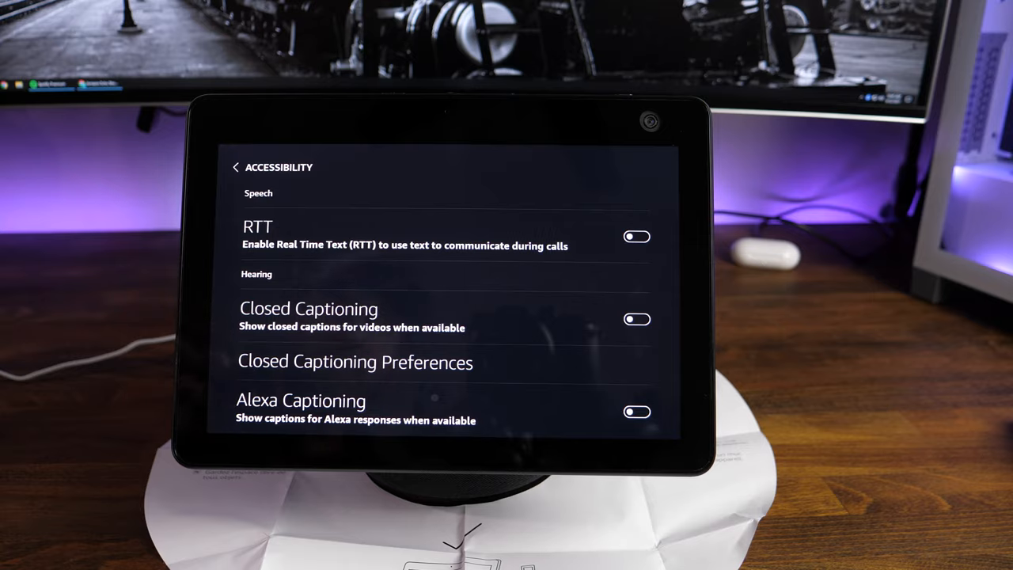
left_click(235, 167)
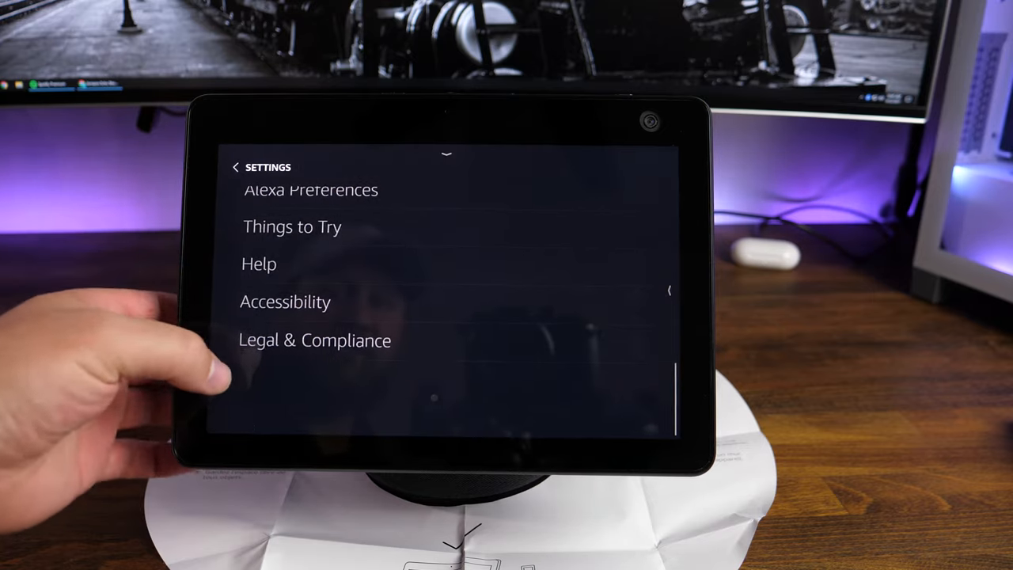